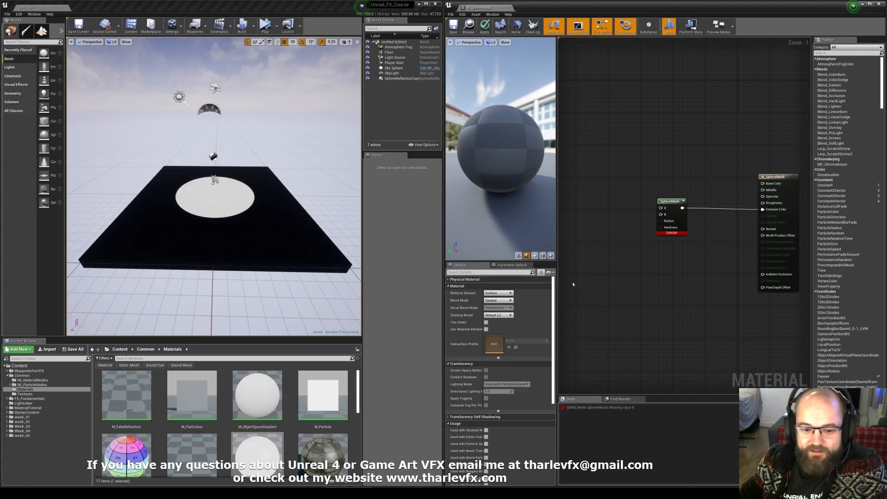
{"action": "mouse_move", "coordinate": [619, 294]}
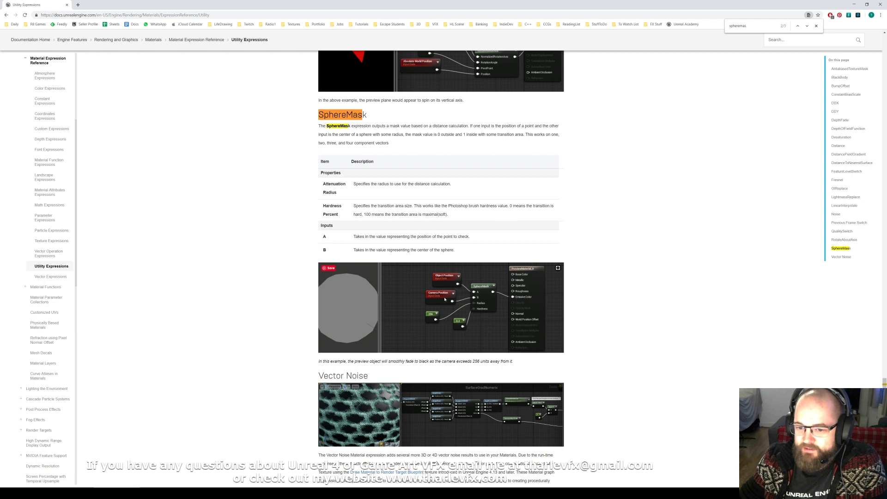
{"action": "mouse_move", "coordinate": [483, 293]}
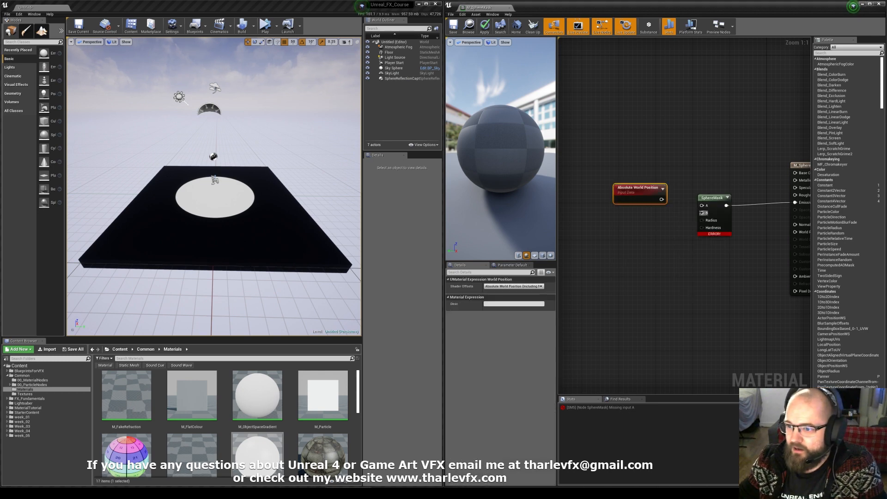
{"action": "mouse_move", "coordinate": [640, 187]}
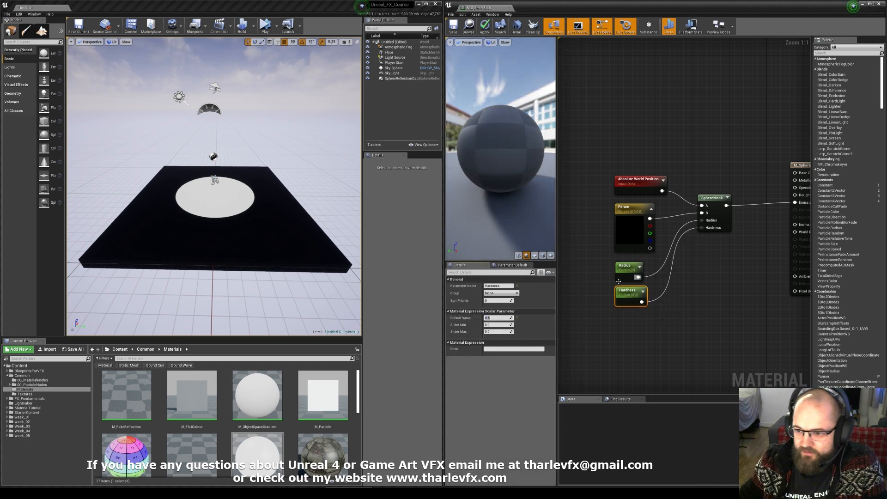
- Apply the material so the floor shows the soft white SphereMask
{"action": "left_click", "coordinate": [629, 267]}
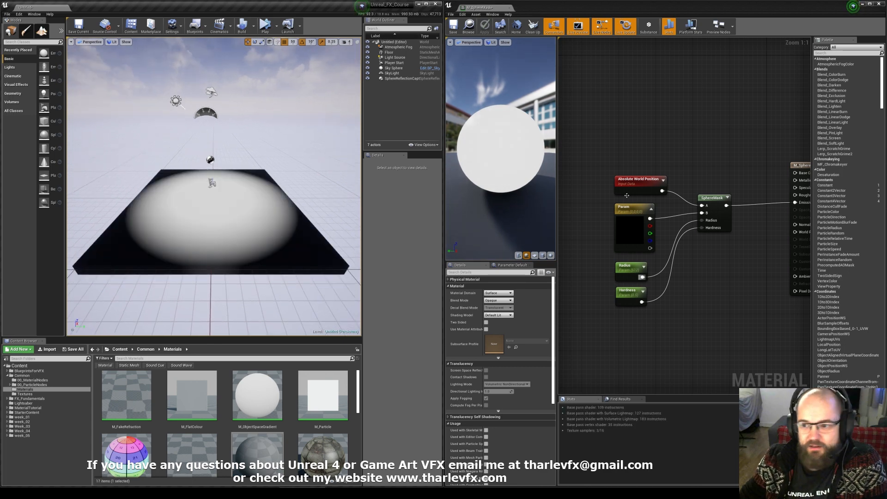
- Edit the Radius parameter's default value to sharpen the mask into a crisp circle
{"action": "left_click", "coordinate": [632, 269]}
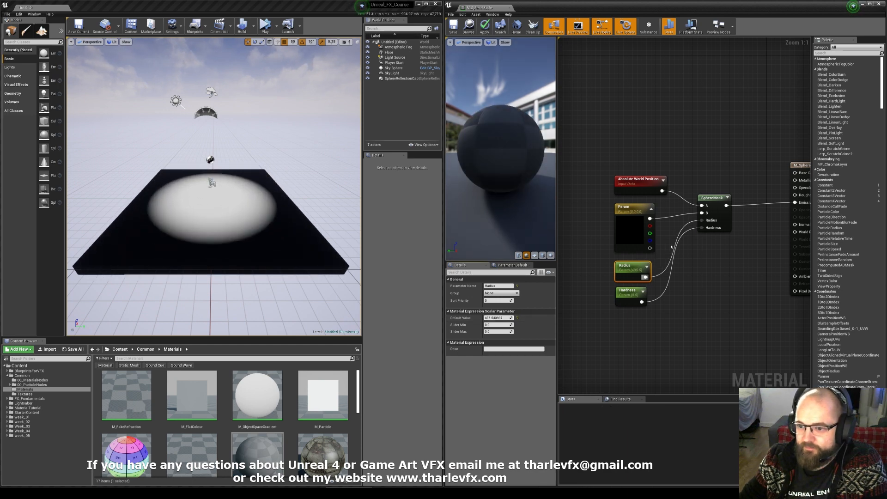
{"action": "left_click", "coordinate": [629, 290]}
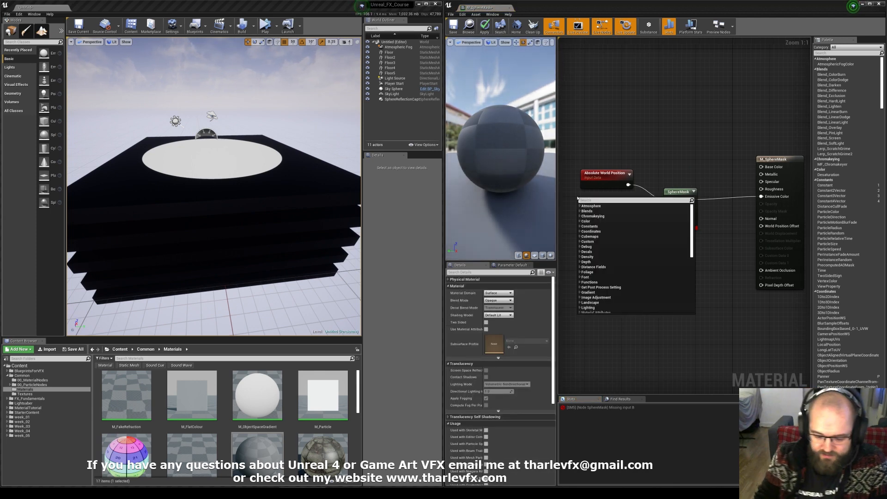
- Add an Object Position node as SphereMask B and apply, so each floor shows its own circle
{"action": "type", "text": "object"}
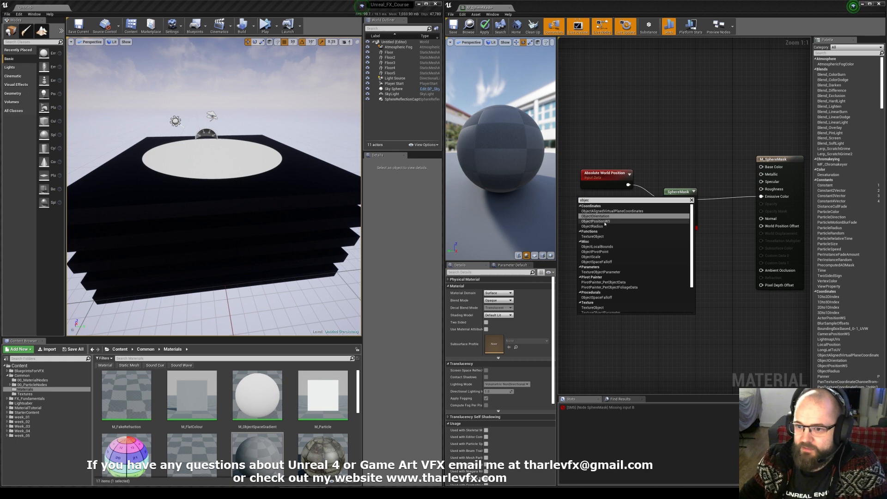
{"action": "left_click", "coordinate": [596, 220]}
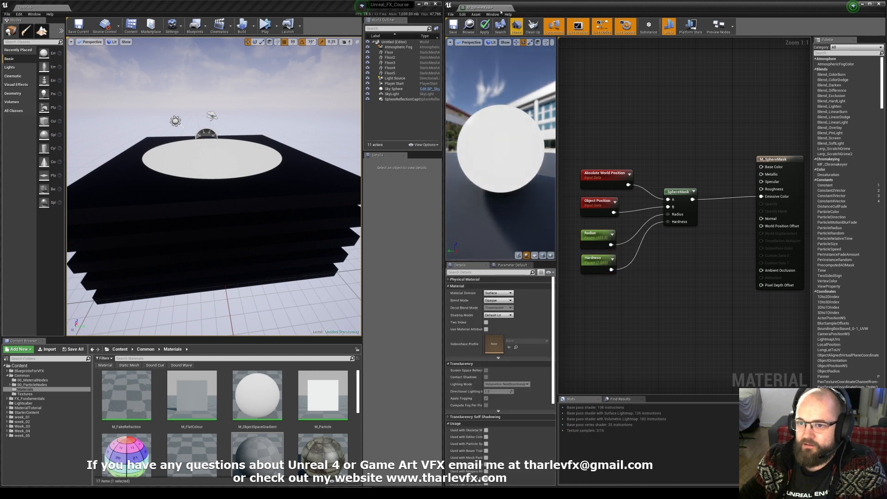
{"action": "left_click", "coordinate": [484, 27]}
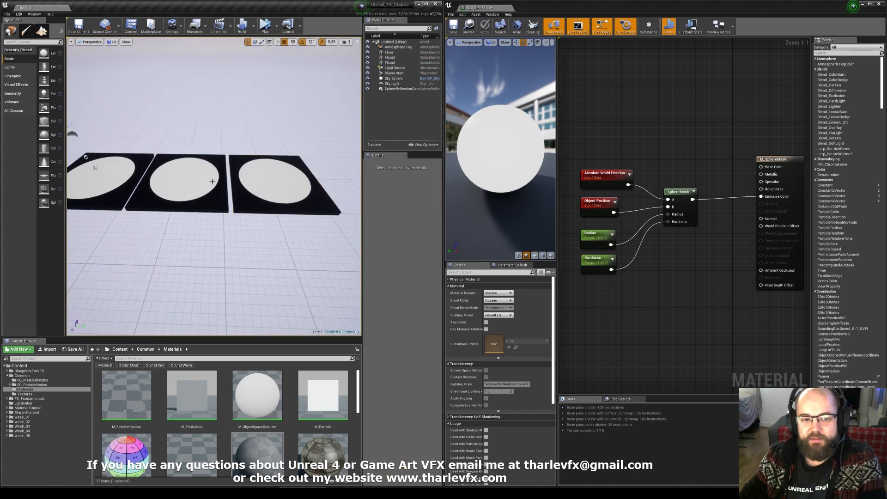
{"action": "left_click", "coordinate": [277, 175]}
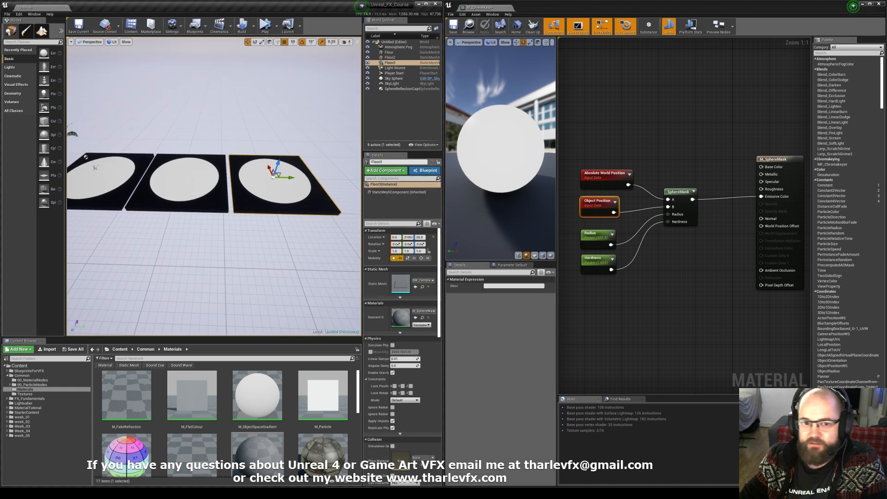
{"action": "left_click", "coordinate": [394, 77]}
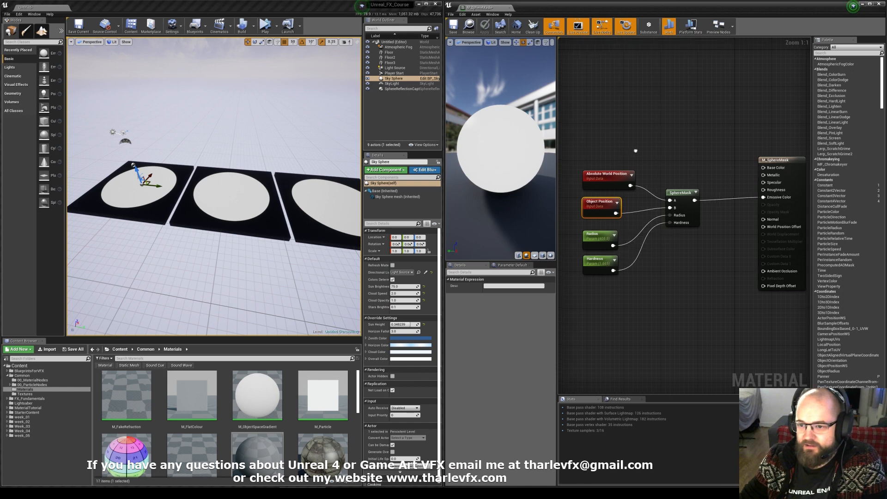
{"action": "left_click", "coordinate": [600, 240]}
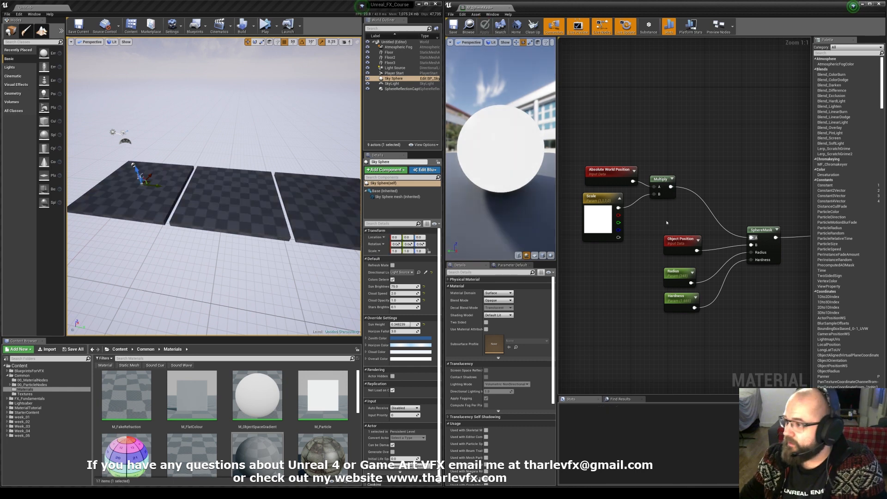
- Give the Scale vector parameter non-uniform values and apply the stretched mask
{"action": "left_click", "coordinate": [602, 196]}
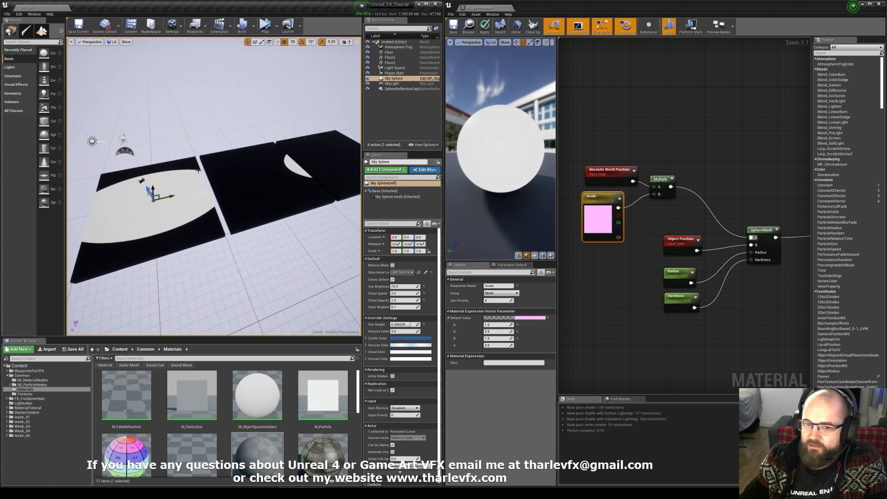
{"action": "left_click", "coordinate": [390, 51]}
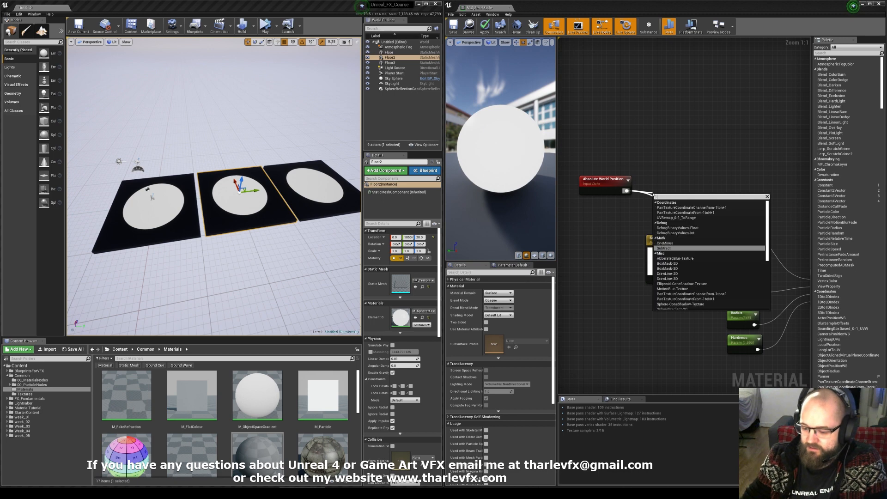
- Subtract object position before the Scale multiply, add it back, and apply the material
{"action": "left_click", "coordinate": [665, 248]}
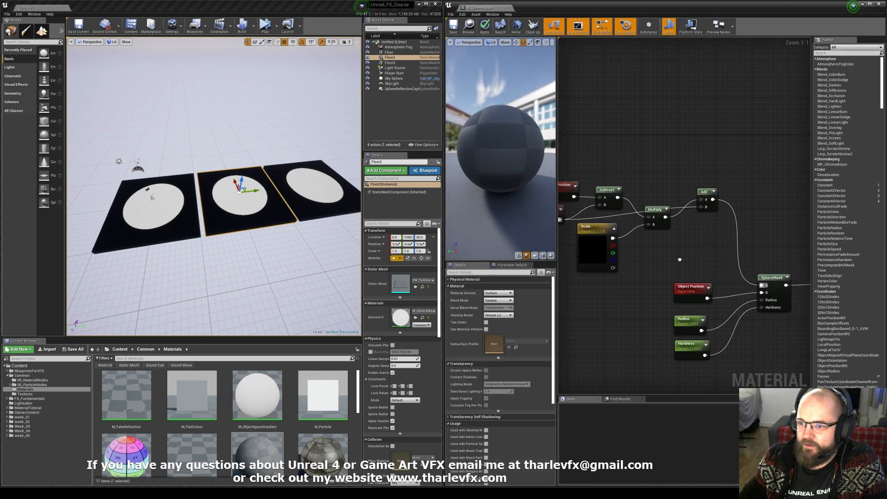
{"action": "left_click", "coordinate": [484, 25]}
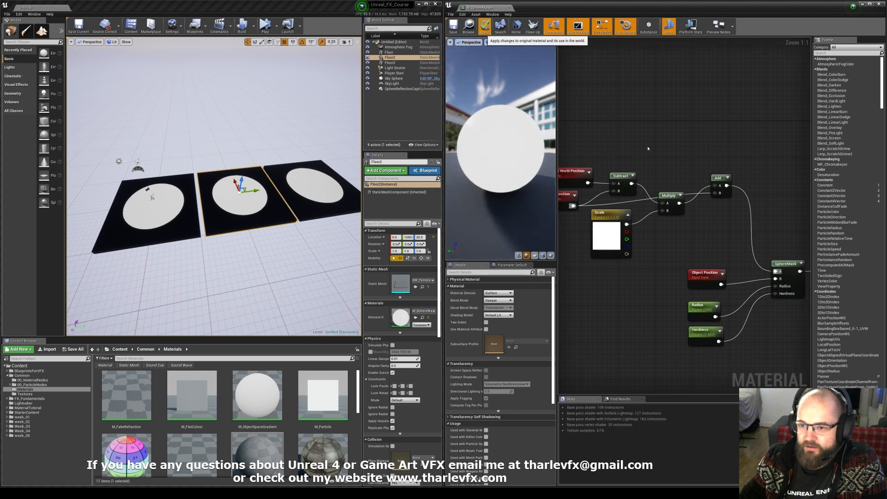